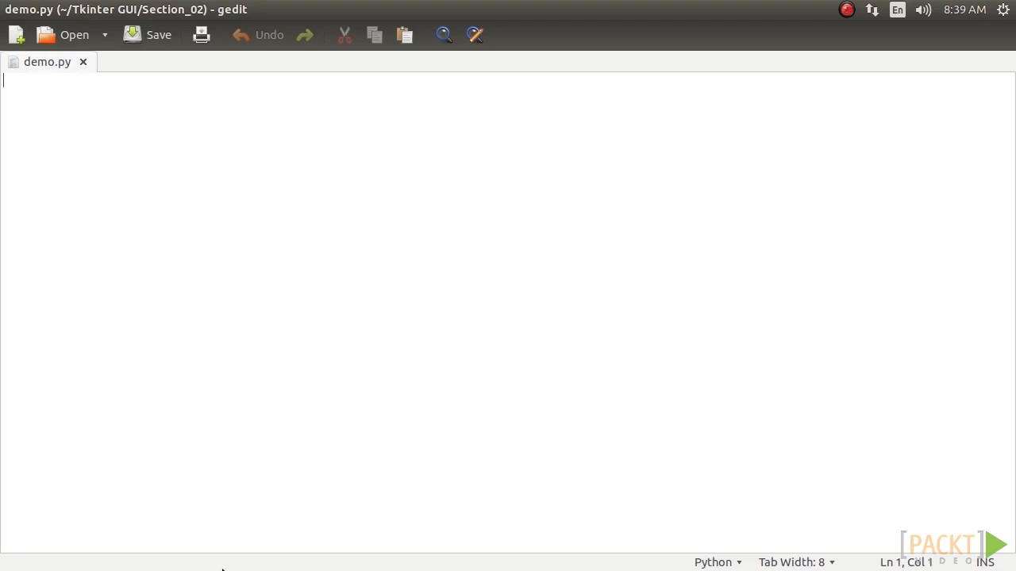
Step: Add 'from tkinter import *' and 'root = Tk()' as the first lines of demo.py
{"action": "type", "text": "fr"}
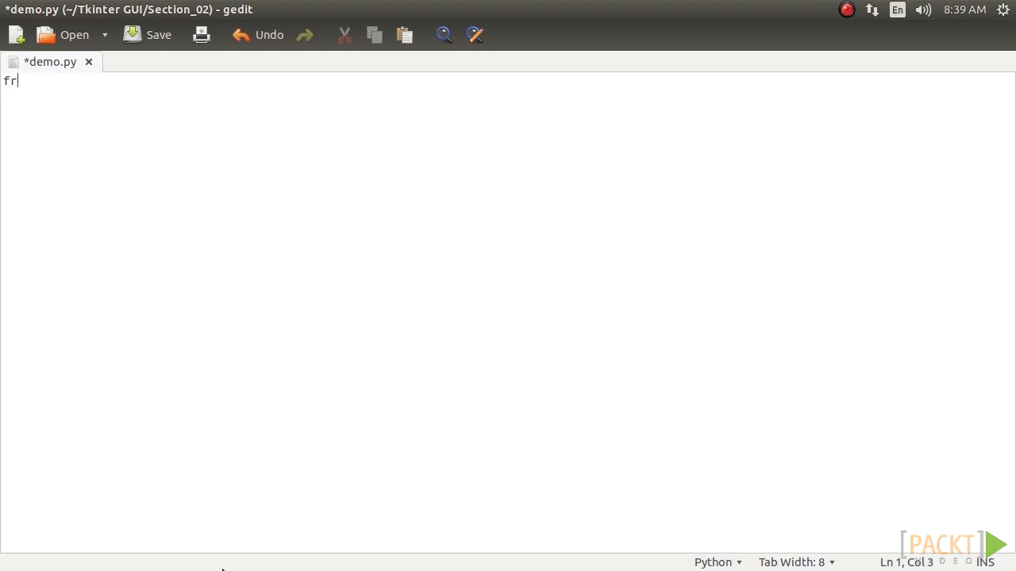
{"action": "type", "text": "om tkin"}
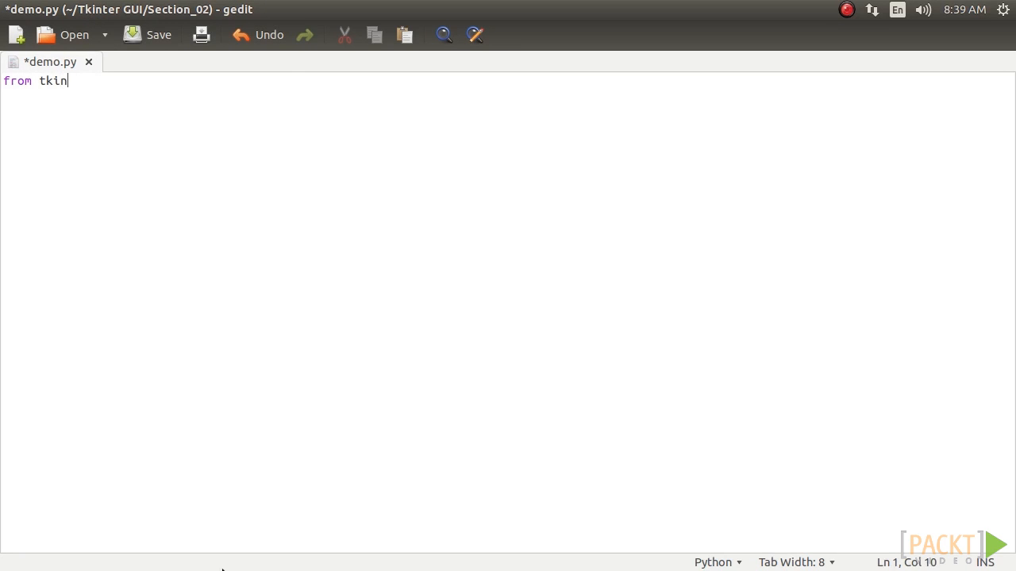
{"action": "type", "text": "ter import *"}
{"action": "type", "text": "root = Tk("}
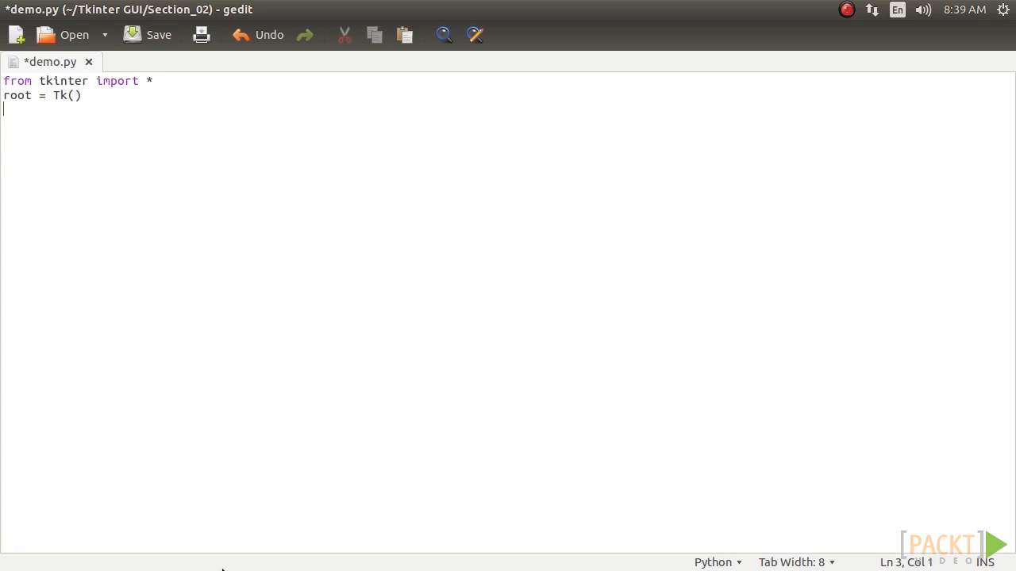
Step: Add the comment '# all our code goes here' and 'root.mainloop()', then save demo.py
{"action": "type", "text": "#"}
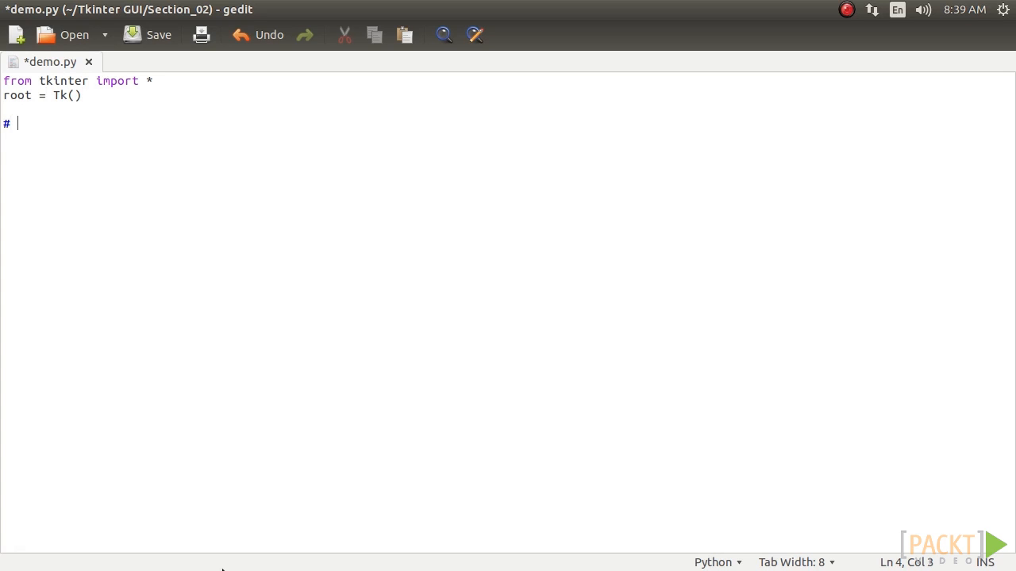
{"action": "type", "text": "all ou"}
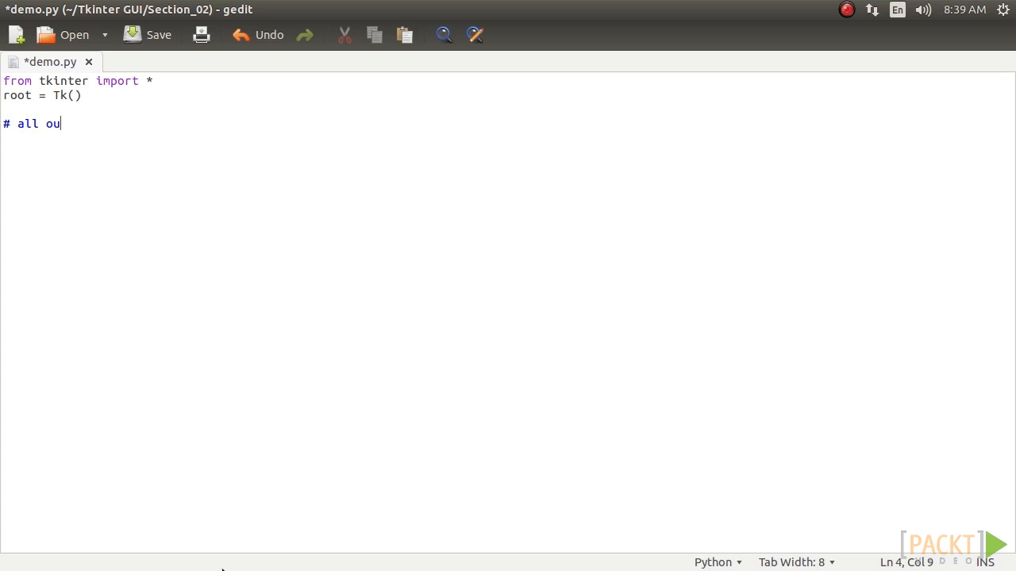
{"action": "type", "text": "r code goes here"}
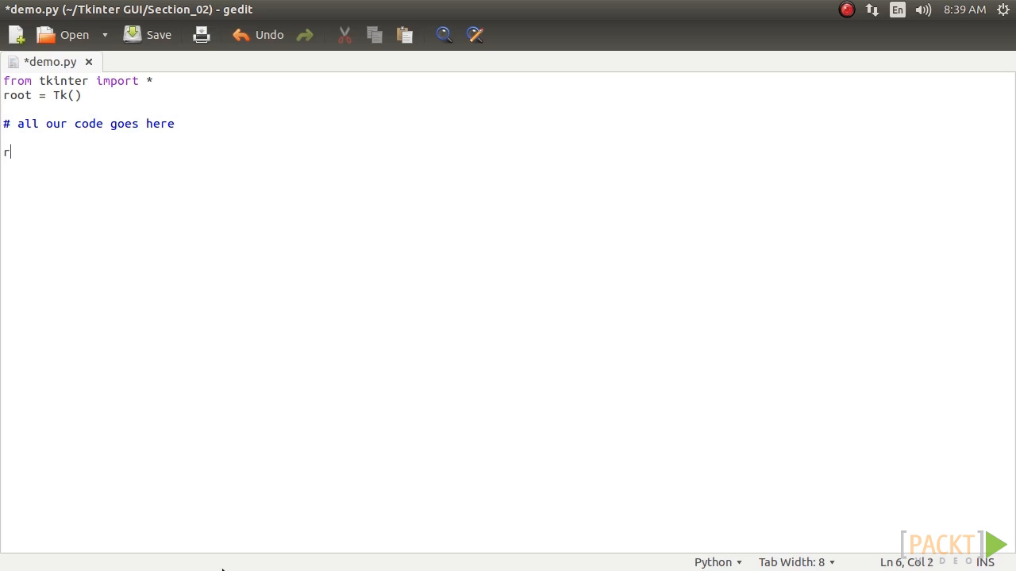
{"action": "type", "text": "oot.main"}
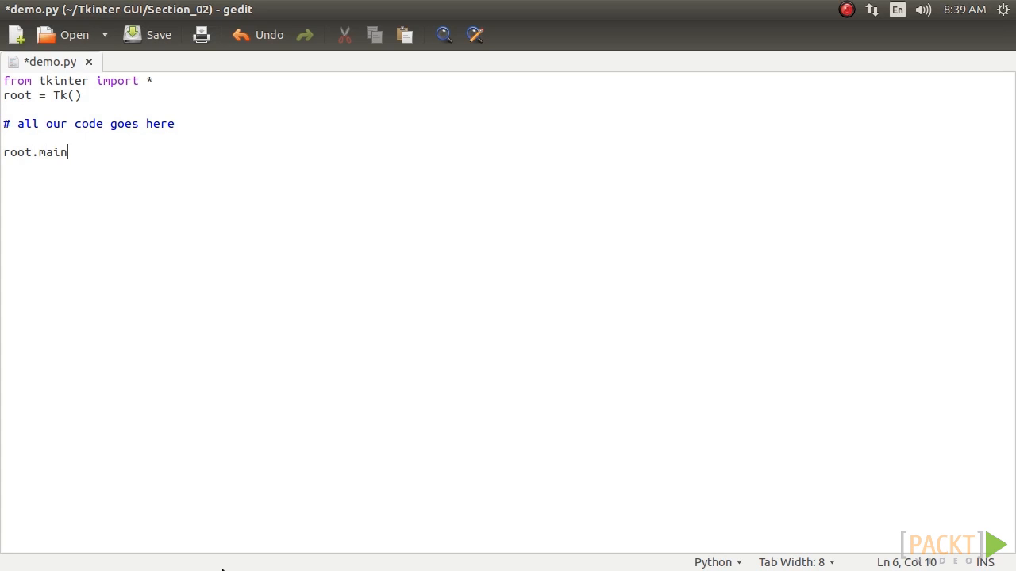
{"action": "type", "text": "loop()"}
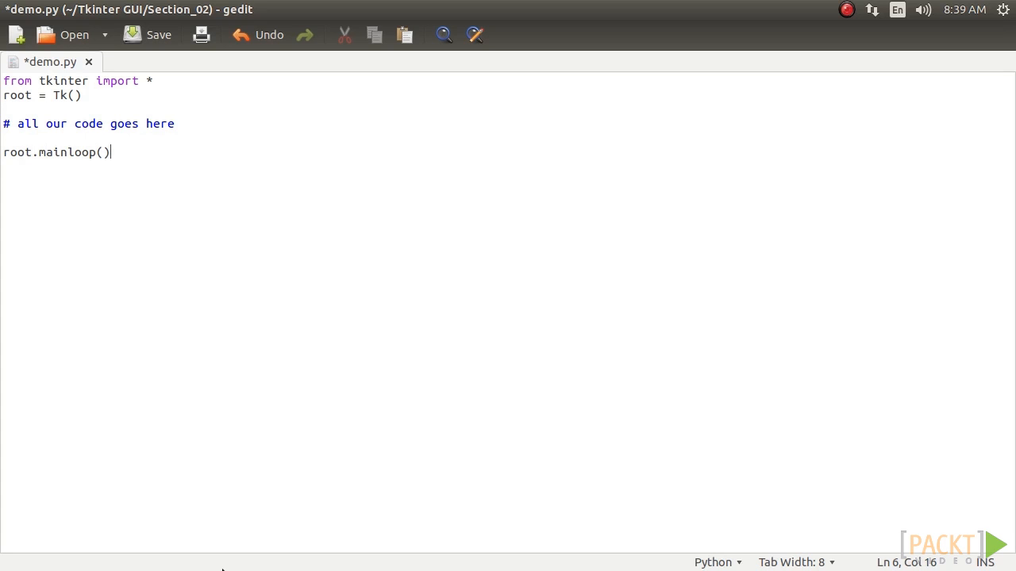
{"action": "left_click", "coordinate": [158, 34]}
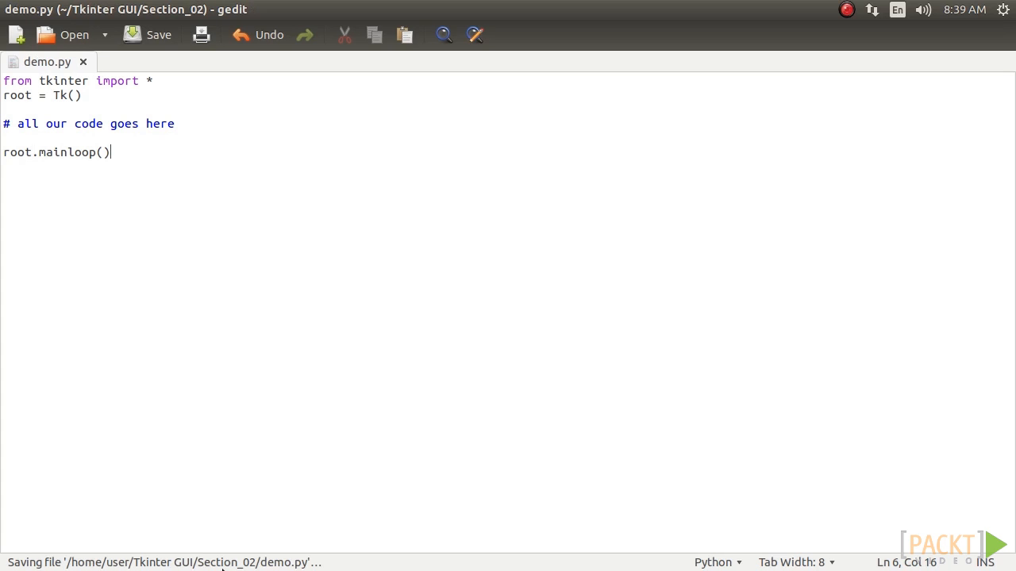